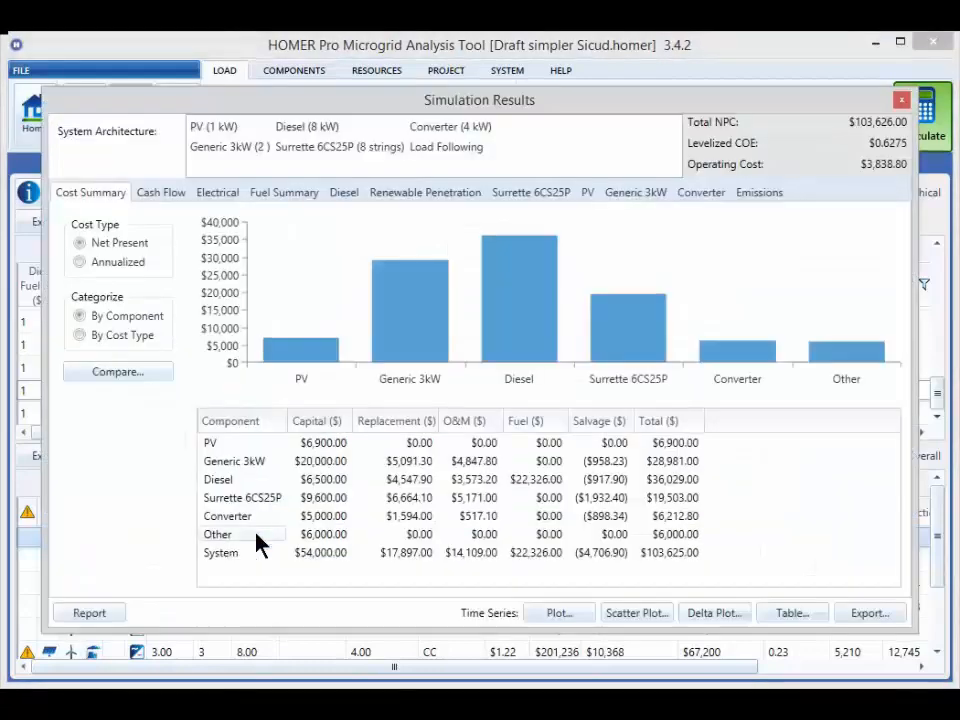
mouse_move(140, 256)
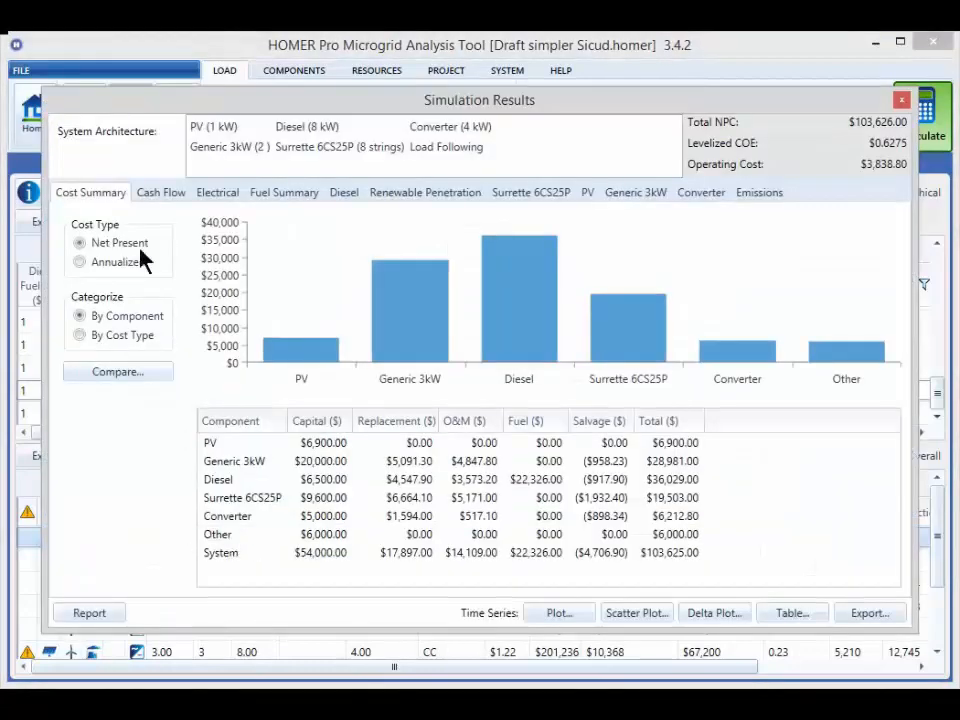
mouse_move(100, 216)
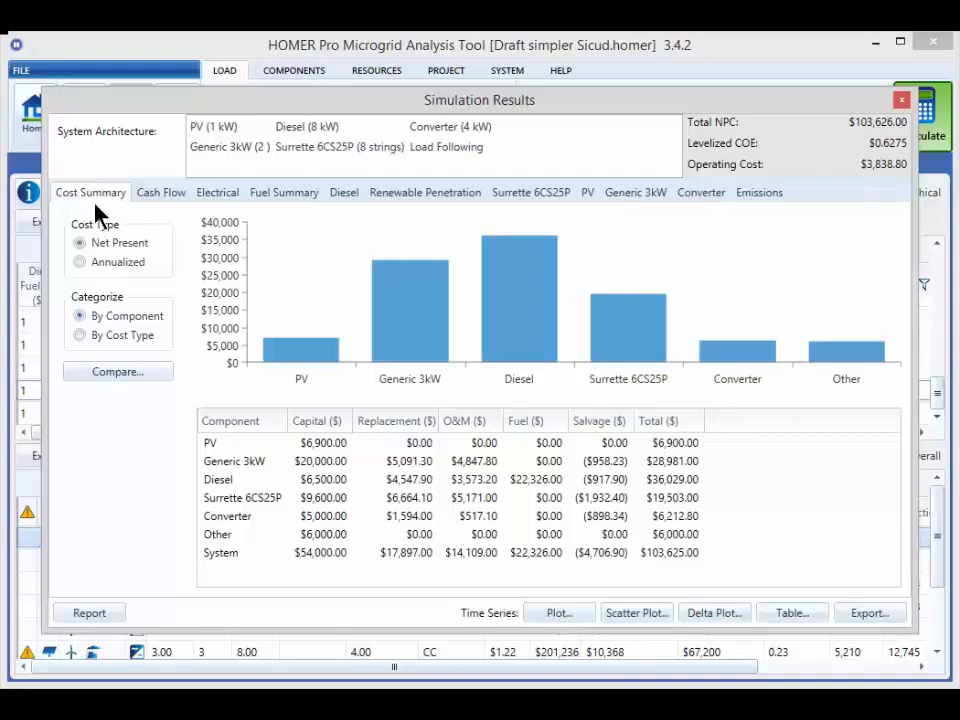
mouse_move(82, 256)
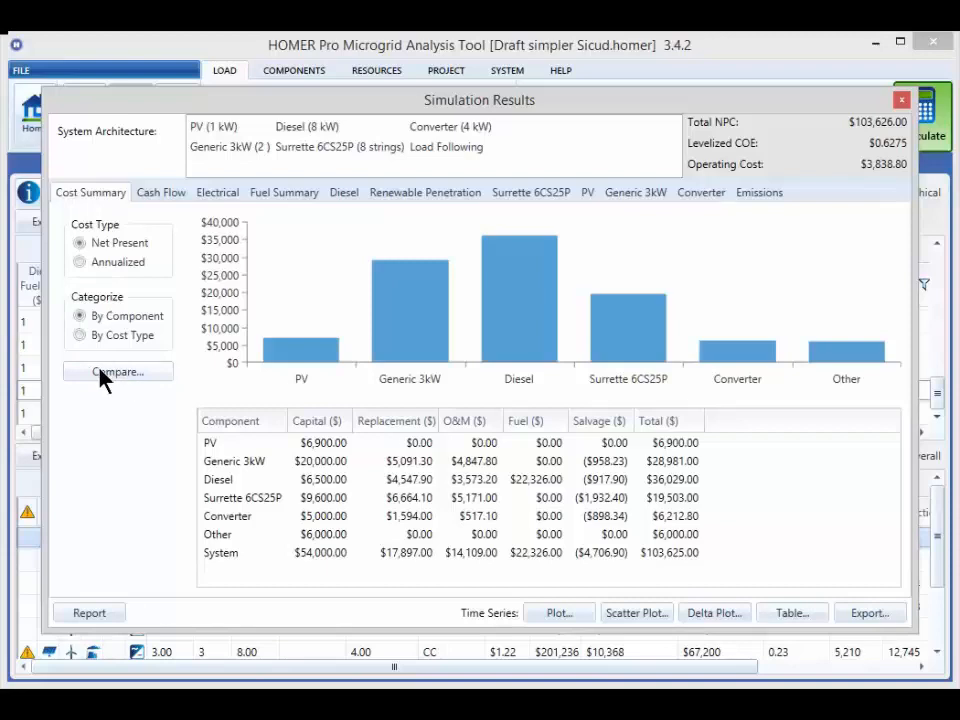
- Compare the current system's economics against an identical base case, giving zero present worth
click(116, 370)
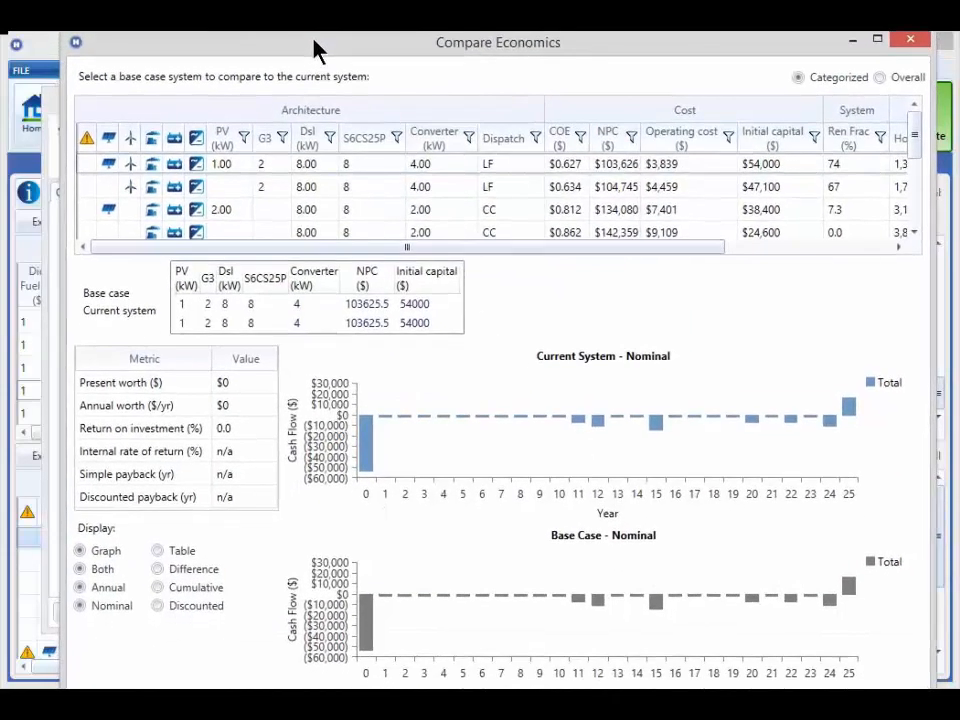
mouse_move(250, 90)
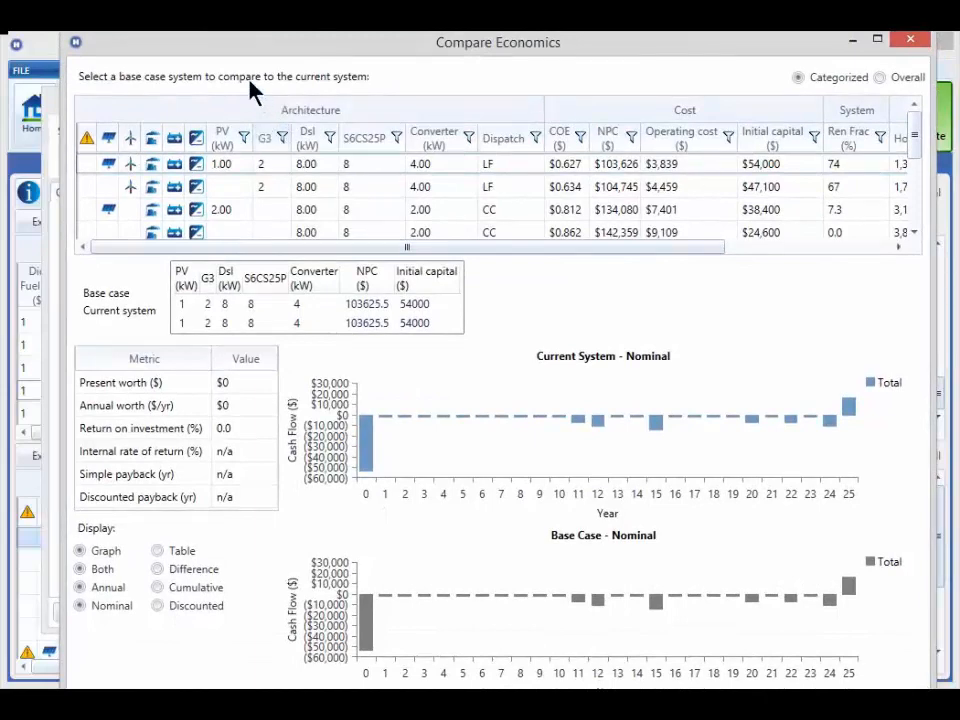
mouse_move(144, 94)
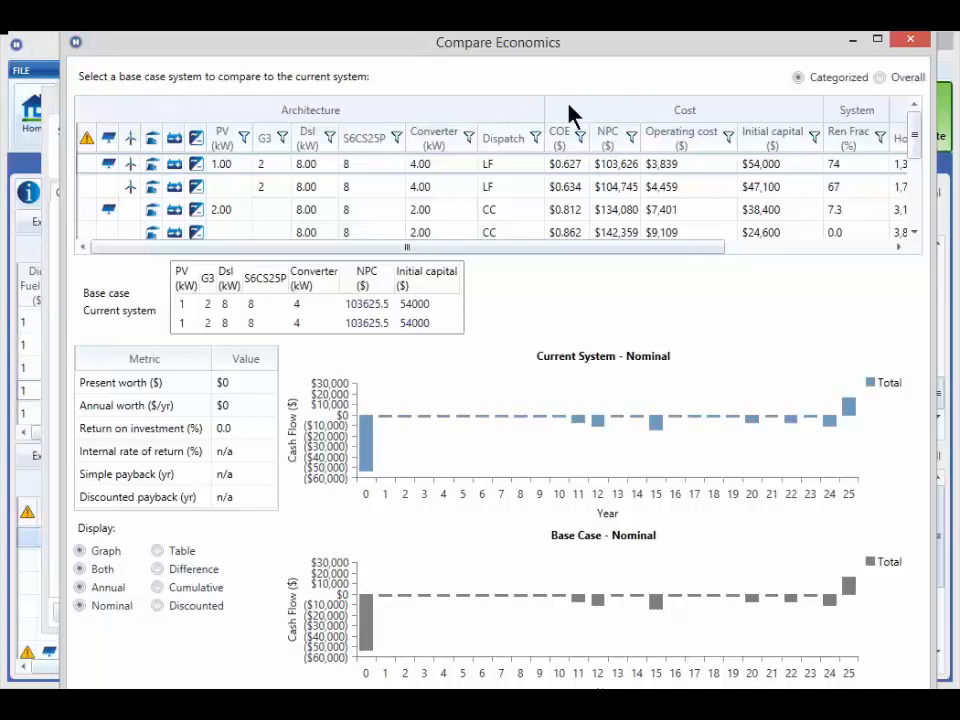
mouse_move(904, 104)
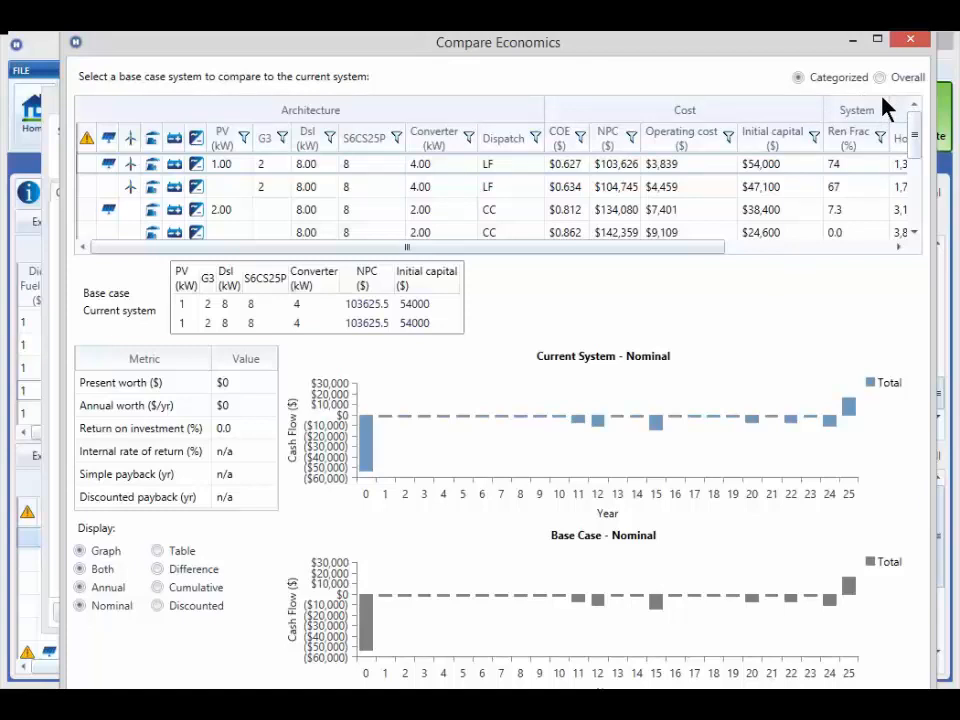
mouse_move(916, 136)
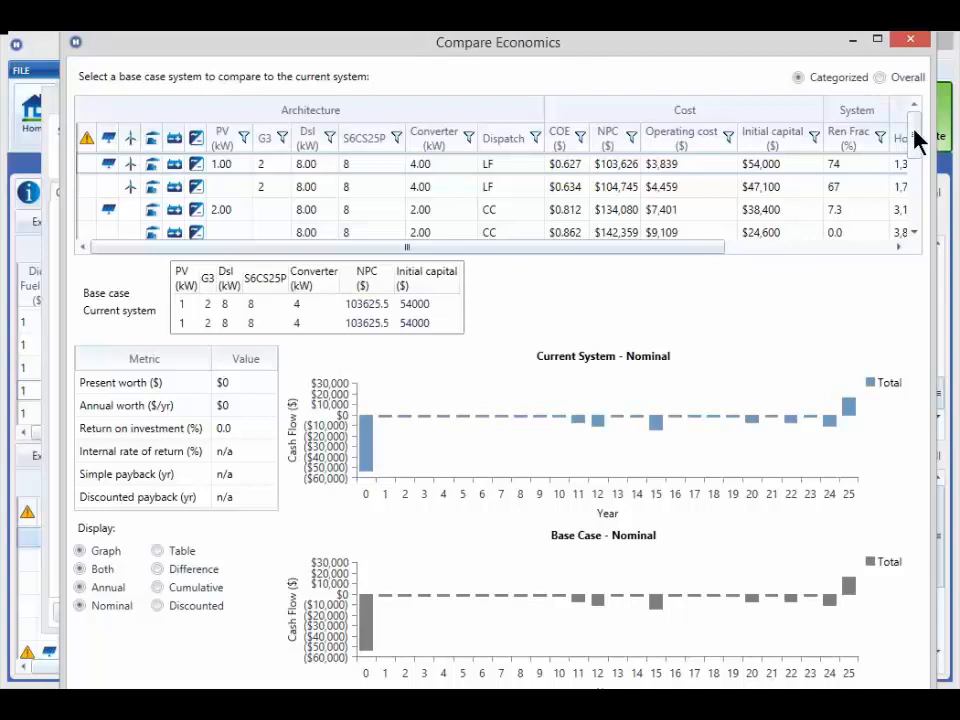
- Choose the diesel-only 8 kW base case, giving 28.8% ROI and 3.39-year simple payback
scroll(down, 3)
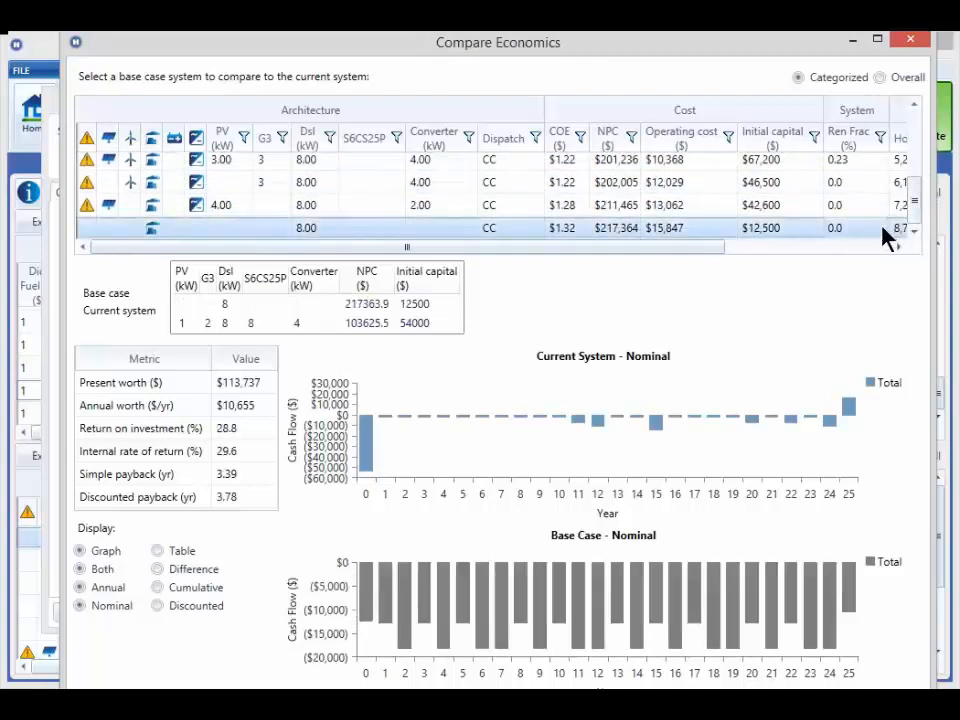
mouse_move(576, 344)
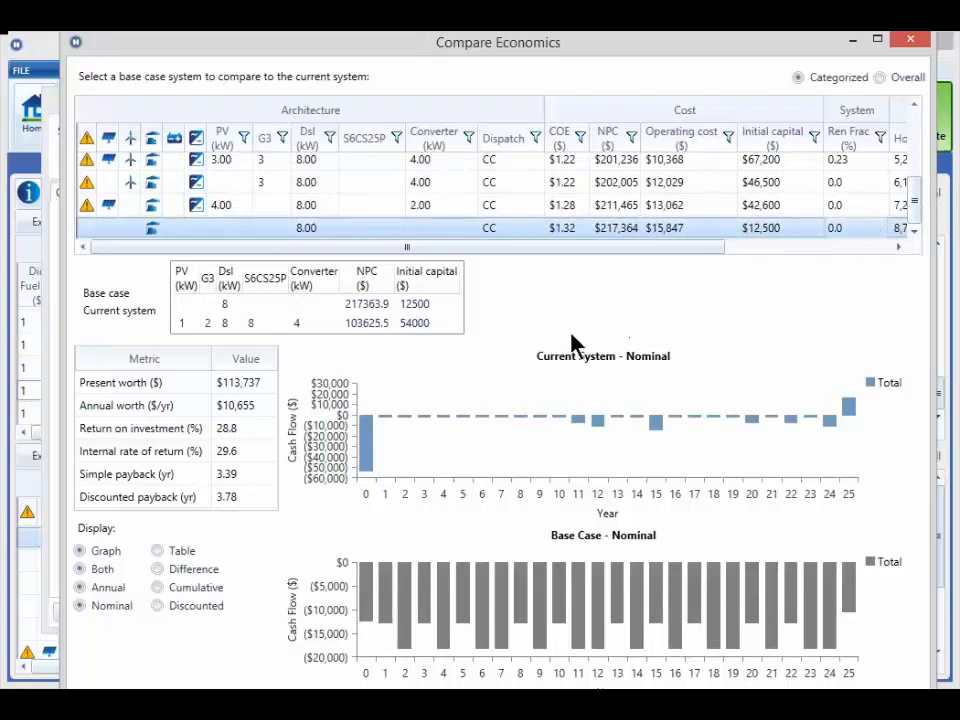
mouse_move(490, 364)
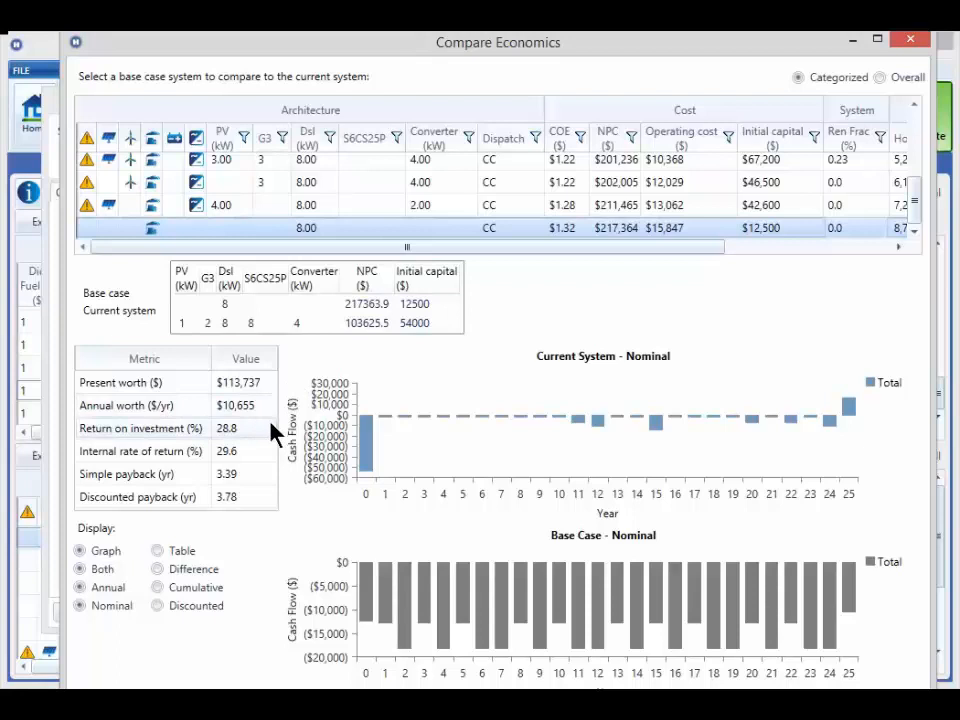
mouse_move(252, 440)
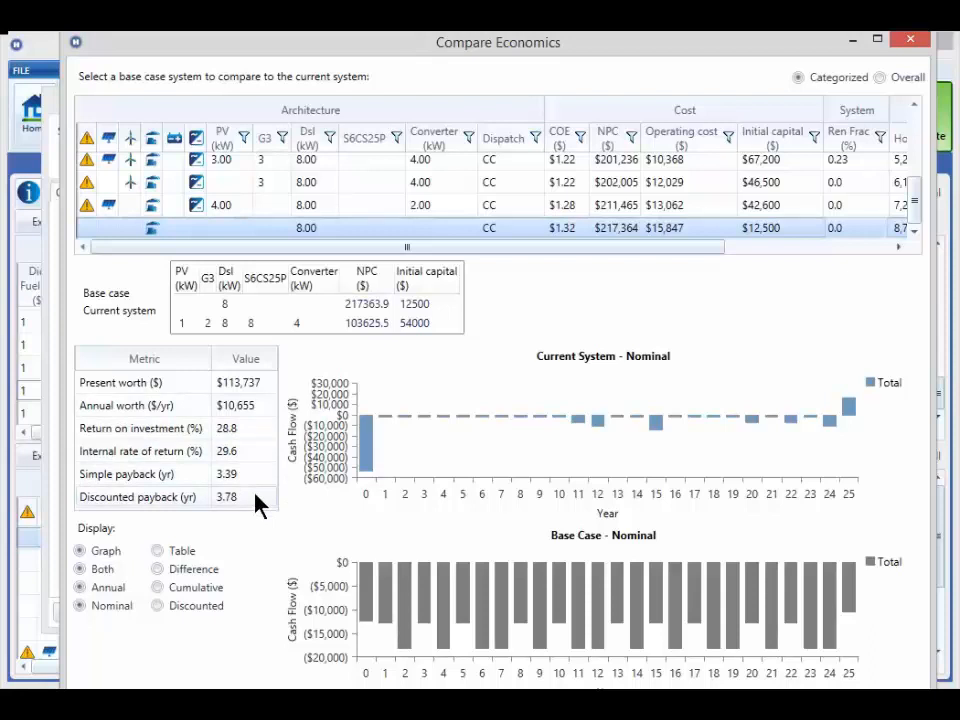
mouse_move(272, 508)
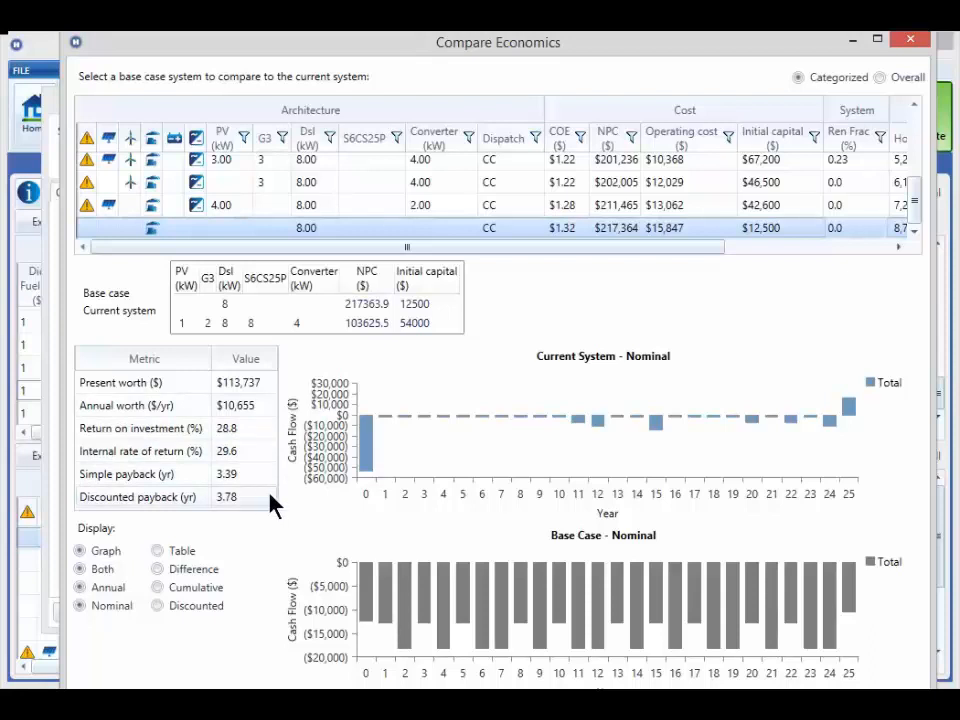
mouse_move(412, 594)
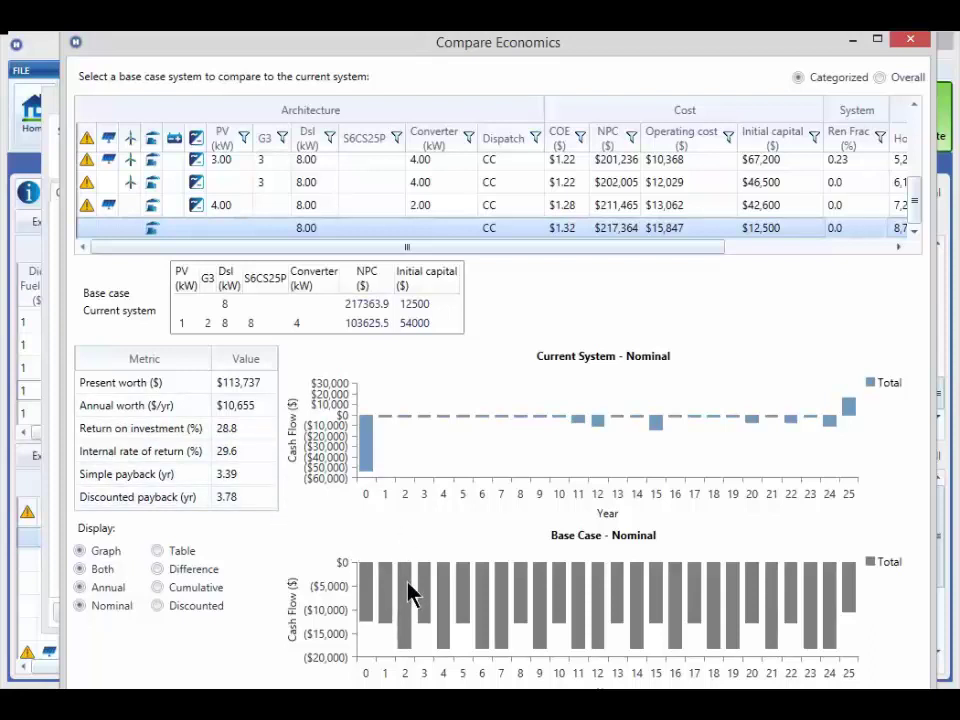
mouse_move(420, 564)
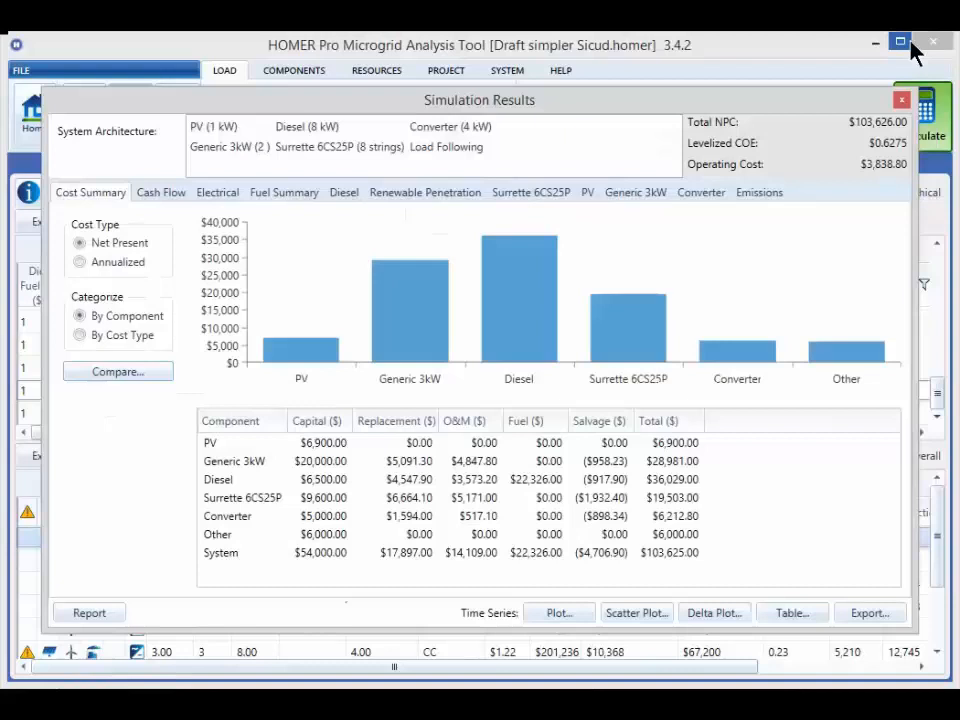
mouse_move(160, 192)
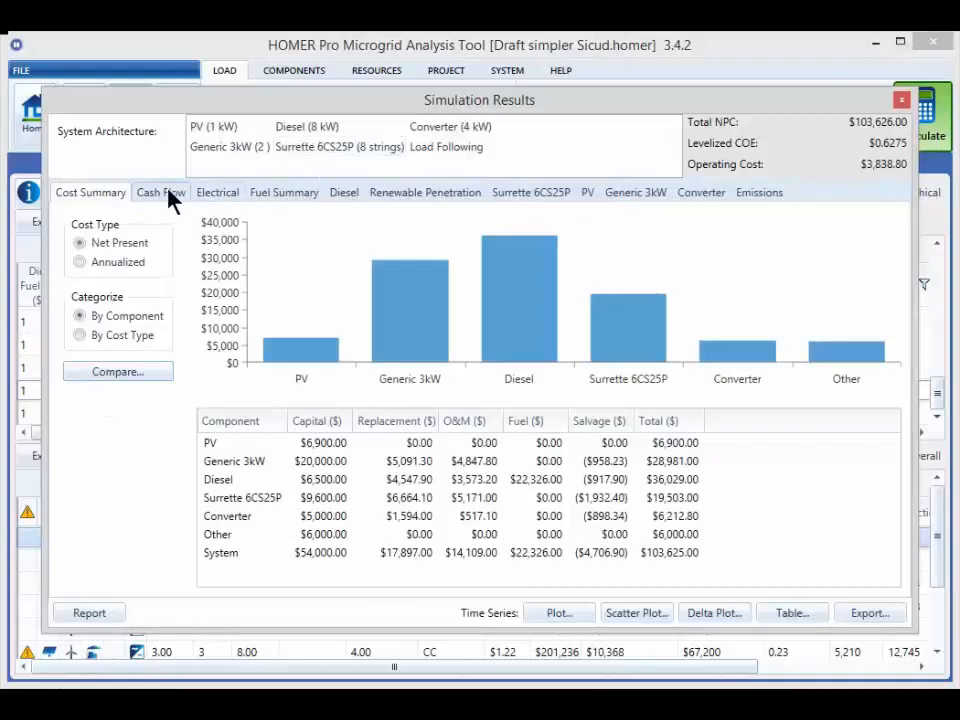
- Show the current system's yearly nominal cash flow chart by cost type
click(160, 192)
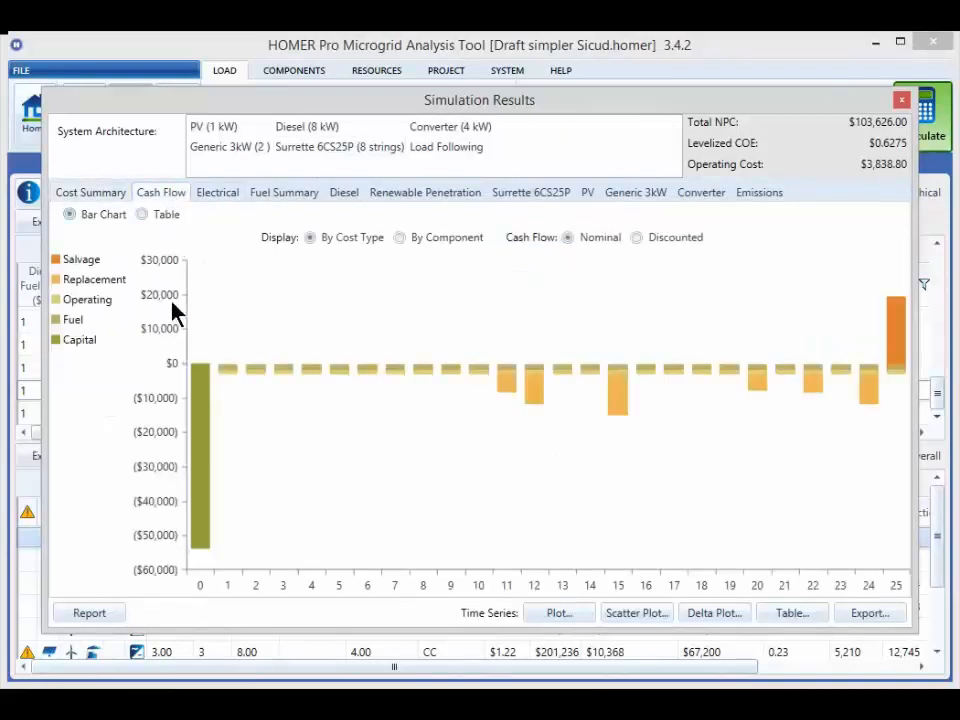